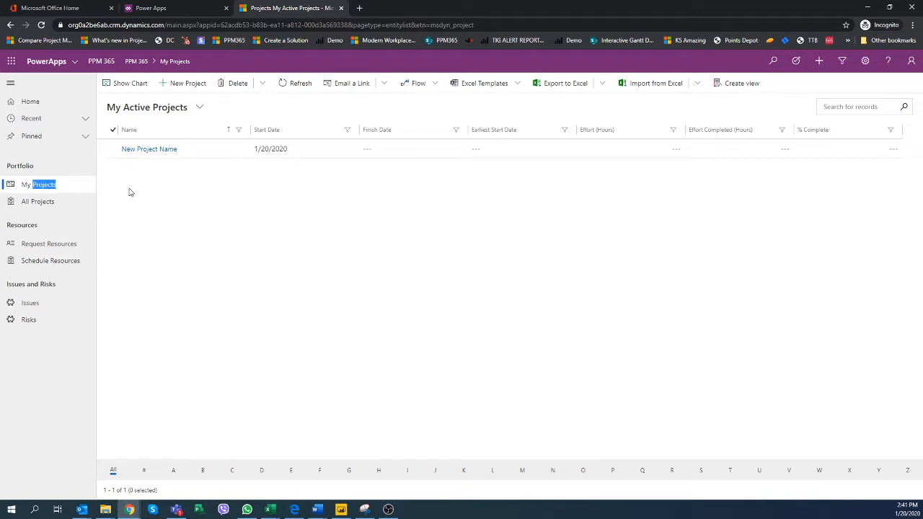
Locate 'New Project Name' among my active projects, view its Summary and go to its Tasks
click(38, 202)
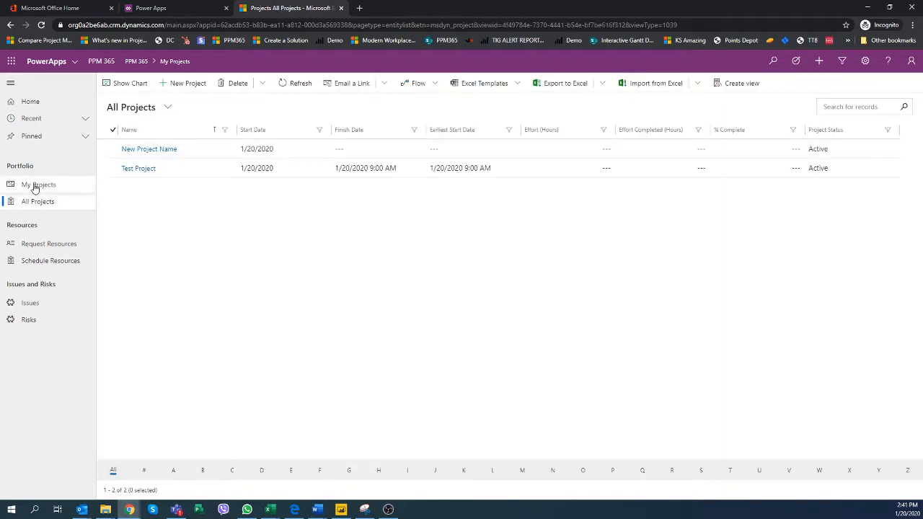
click(37, 185)
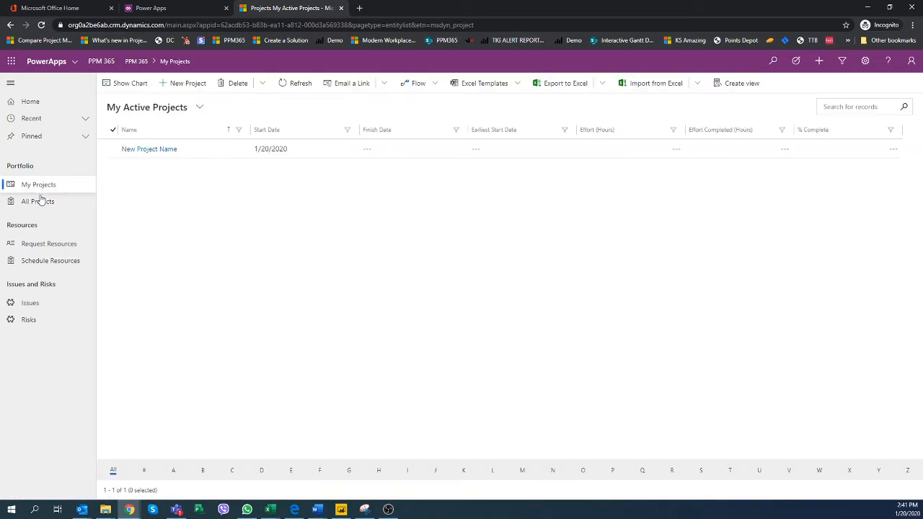
click(150, 149)
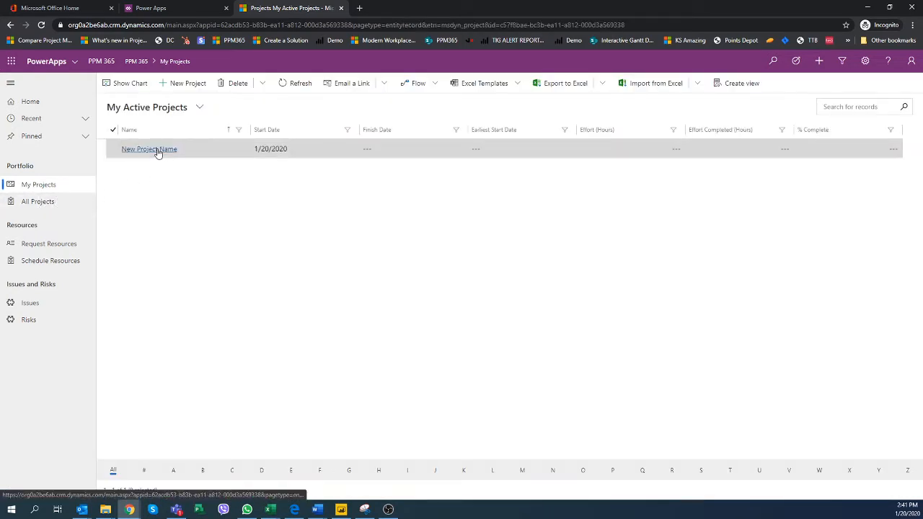
click(149, 149)
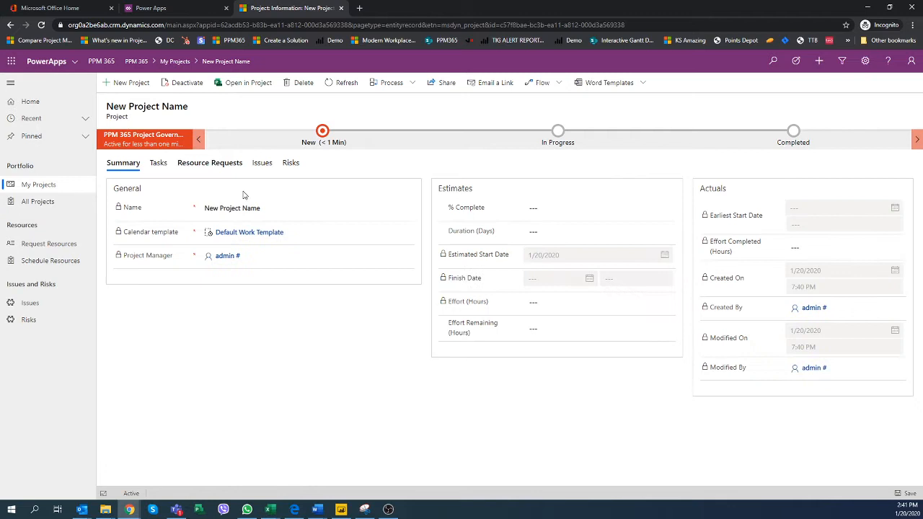
mouse_move(210, 162)
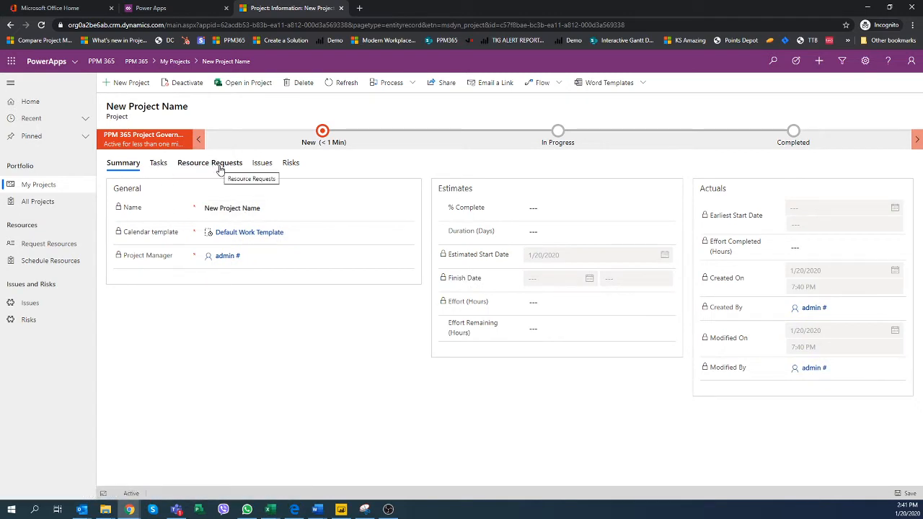
mouse_move(158, 168)
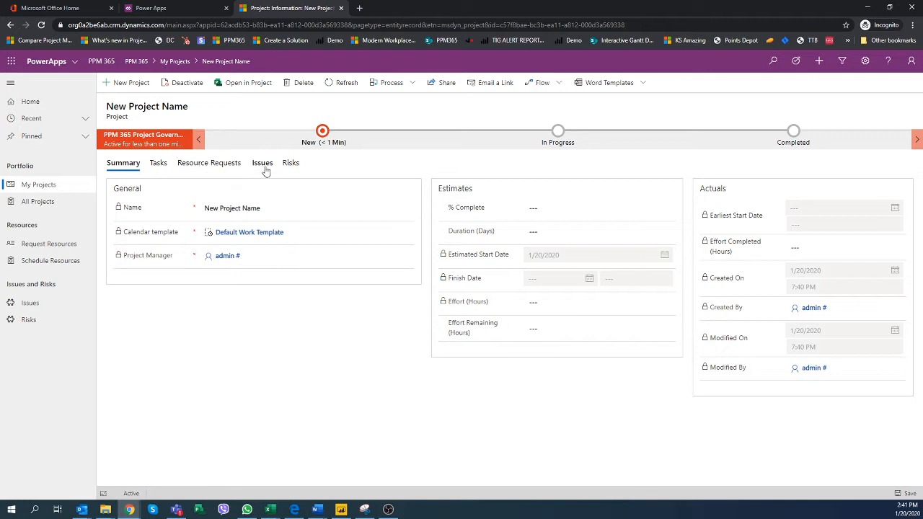
mouse_move(244, 196)
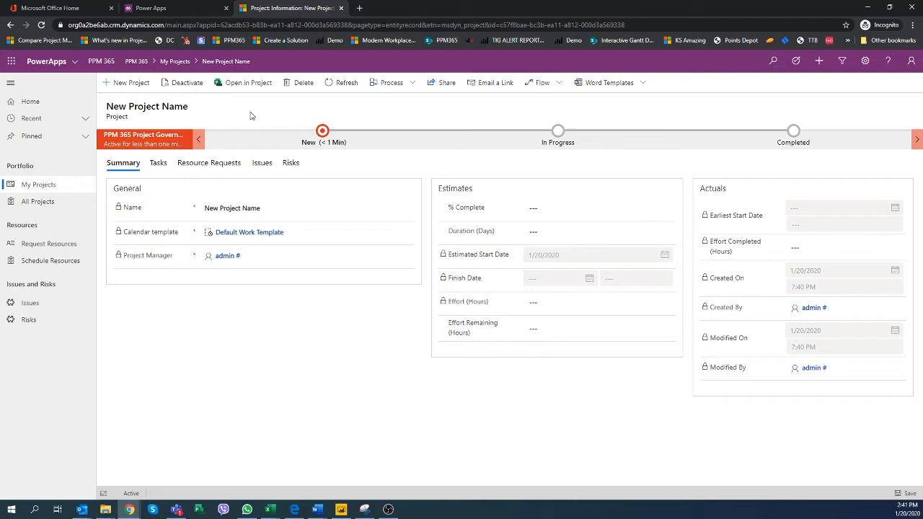
mouse_move(248, 86)
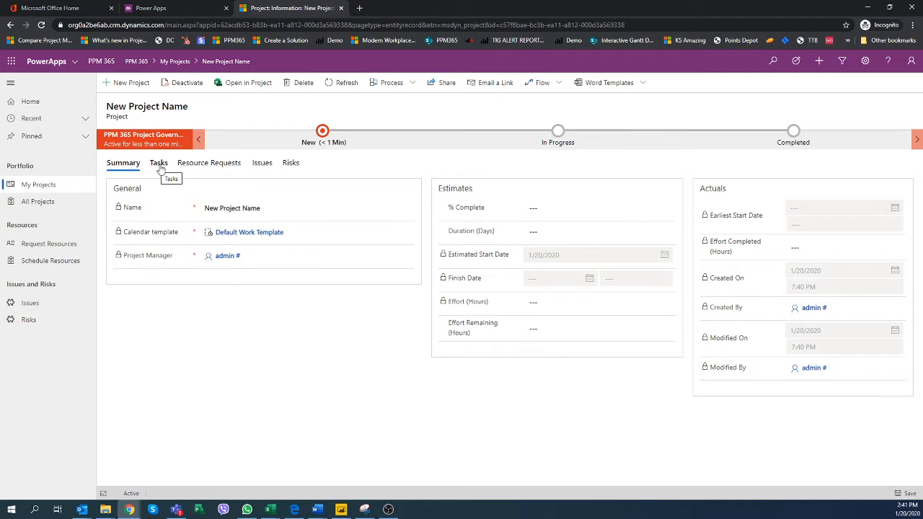
click(158, 162)
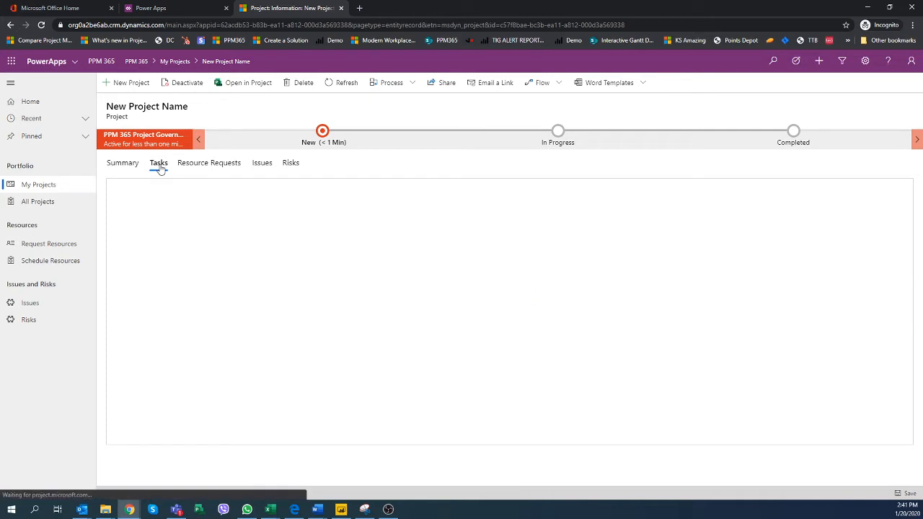
Add three task rows named Task A, Task B and Task C to the grid
click(159, 161)
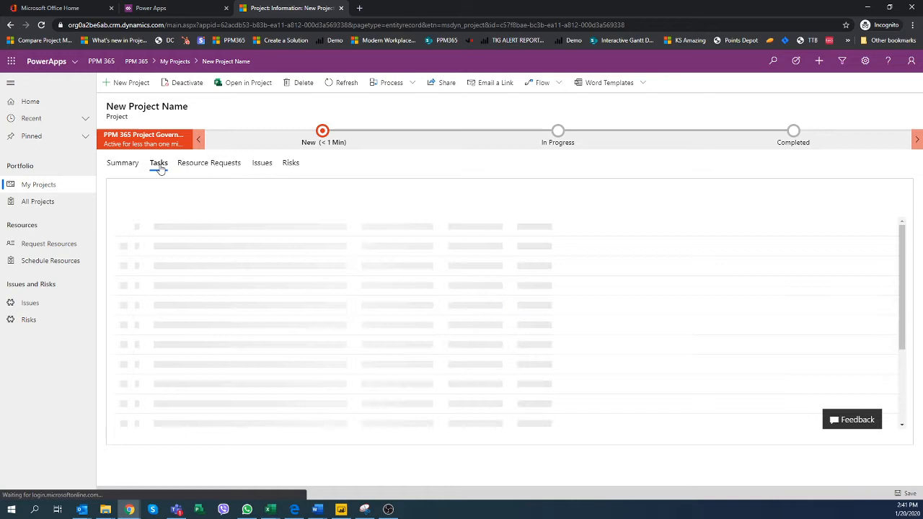
click(159, 161)
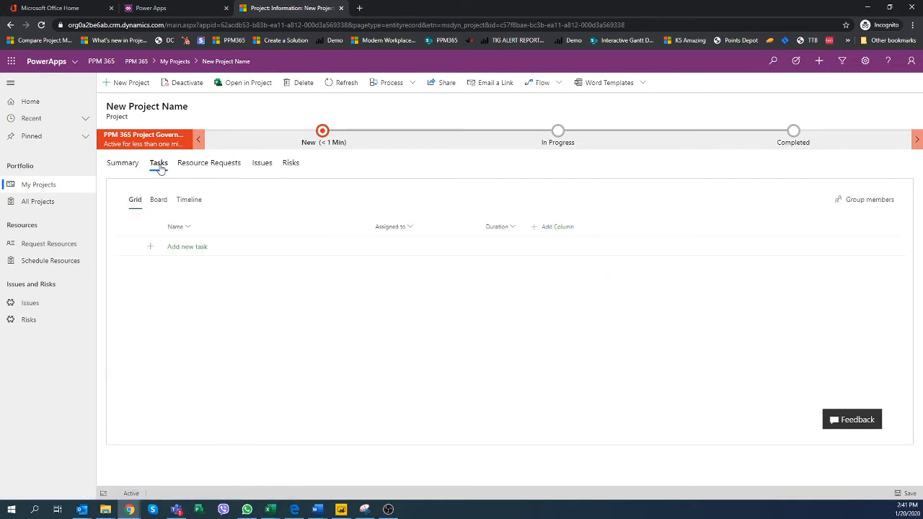
click(187, 245)
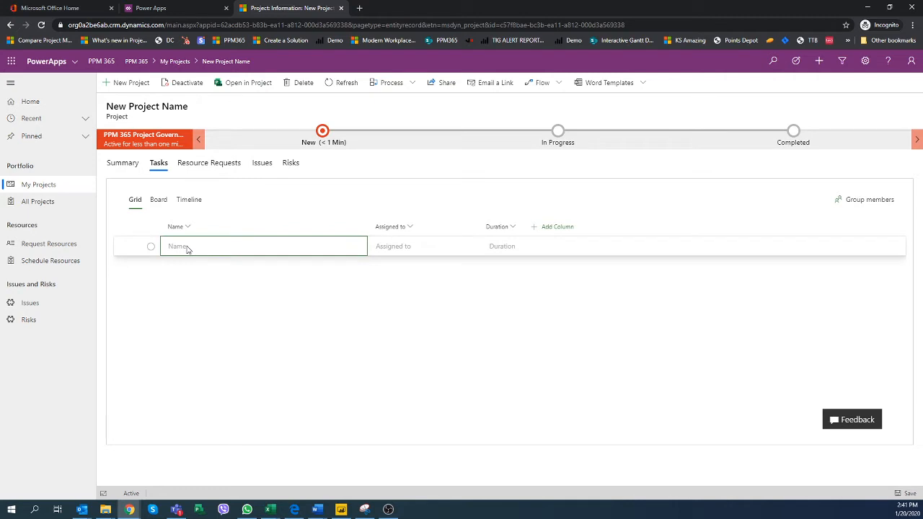
text(Task A)
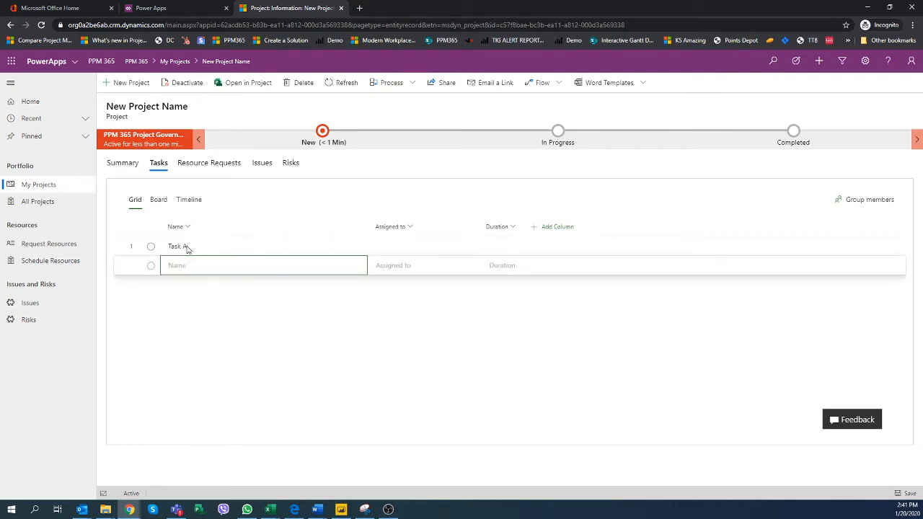
text(Task b)
text(Task C)
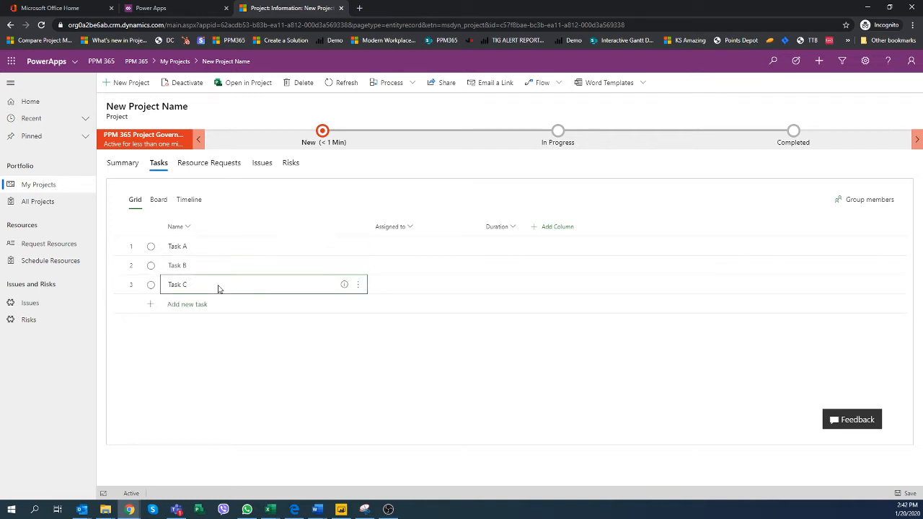
click(216, 266)
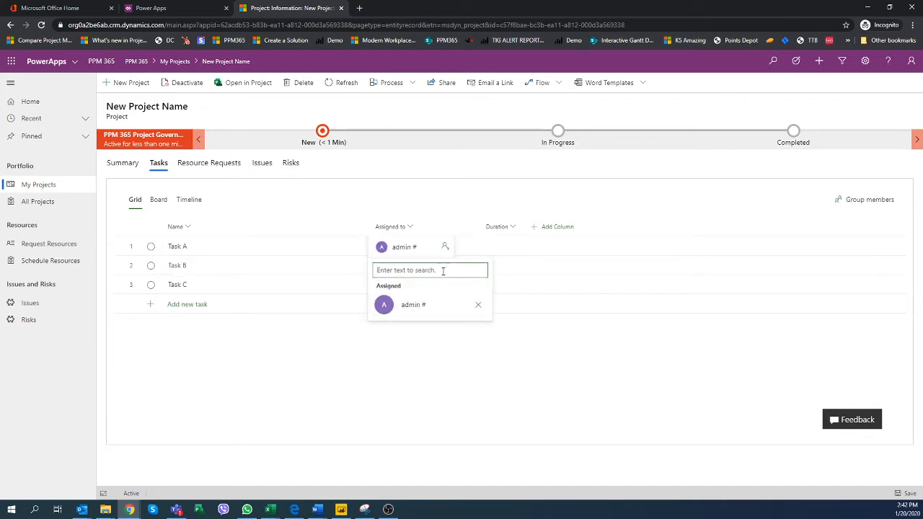
Create the project group and assign a 'pm' team member to Task A
text(p)
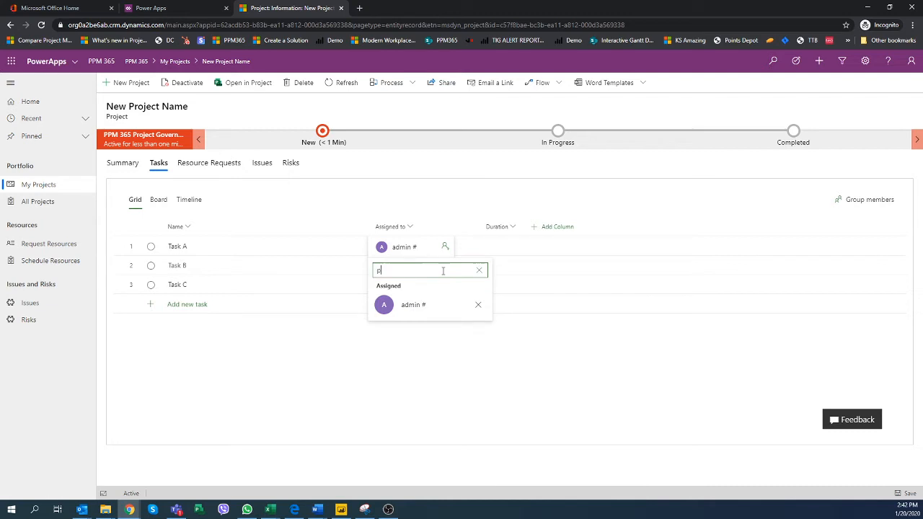
text(pm)
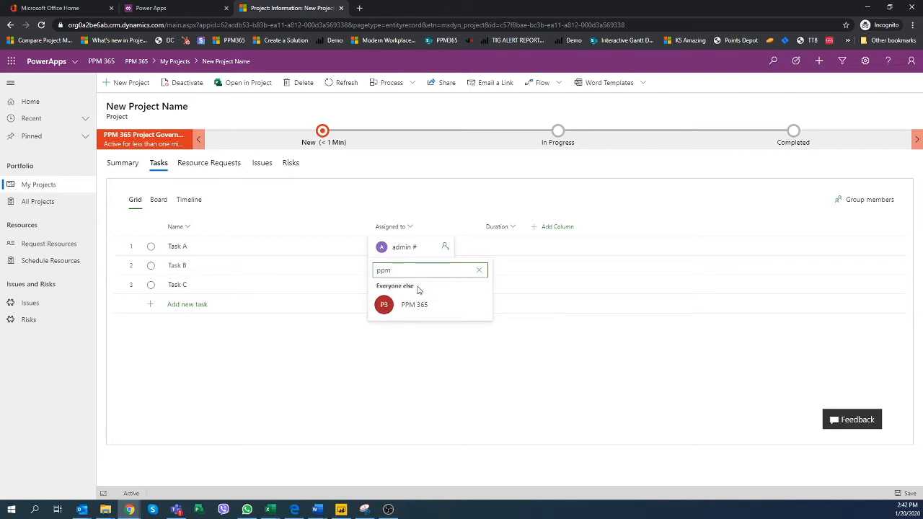
click(414, 304)
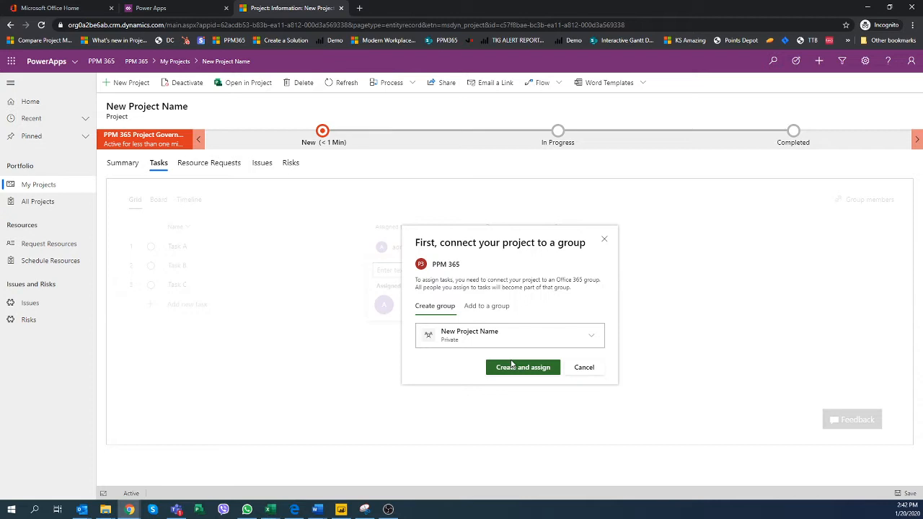
click(522, 368)
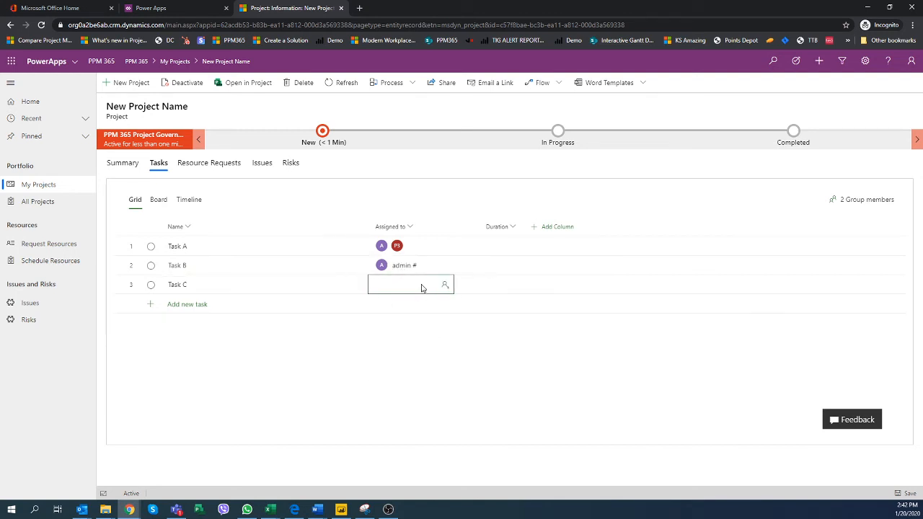
Assign PPM 365 to Task C and the first team resource to the new fourth task
click(411, 284)
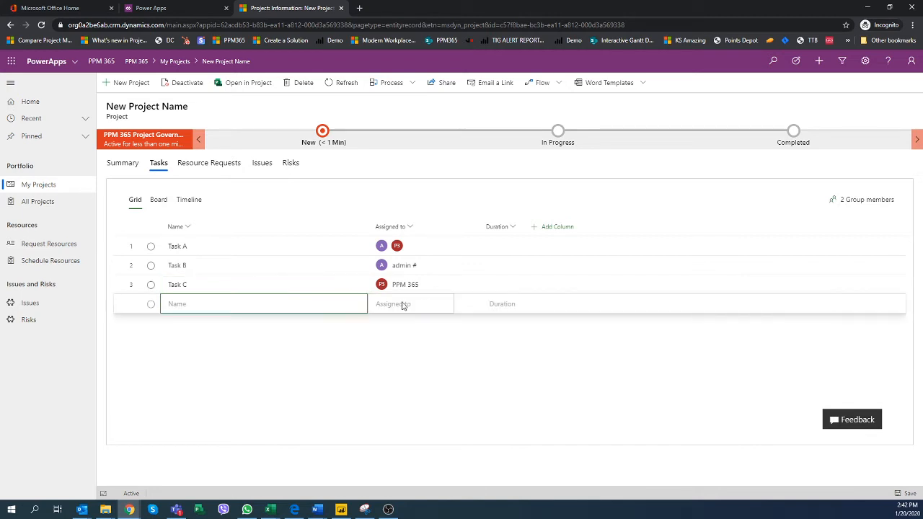
click(411, 303)
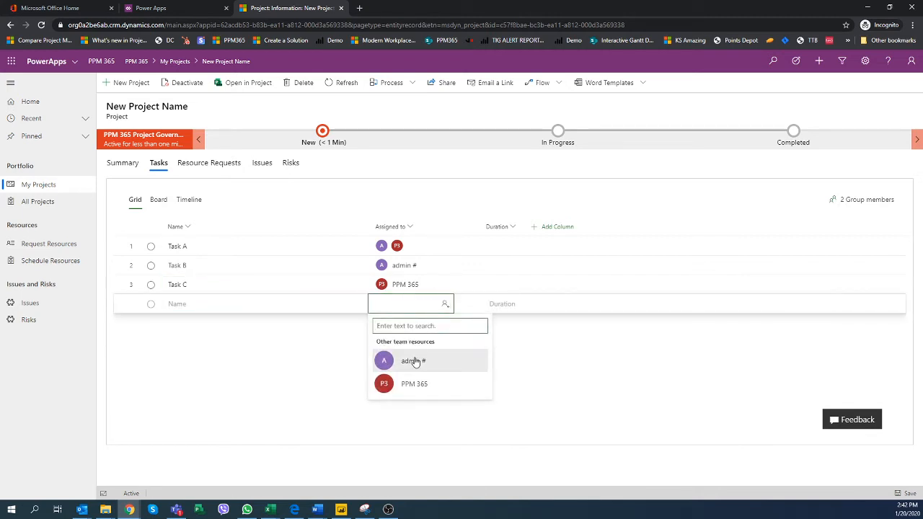
click(412, 360)
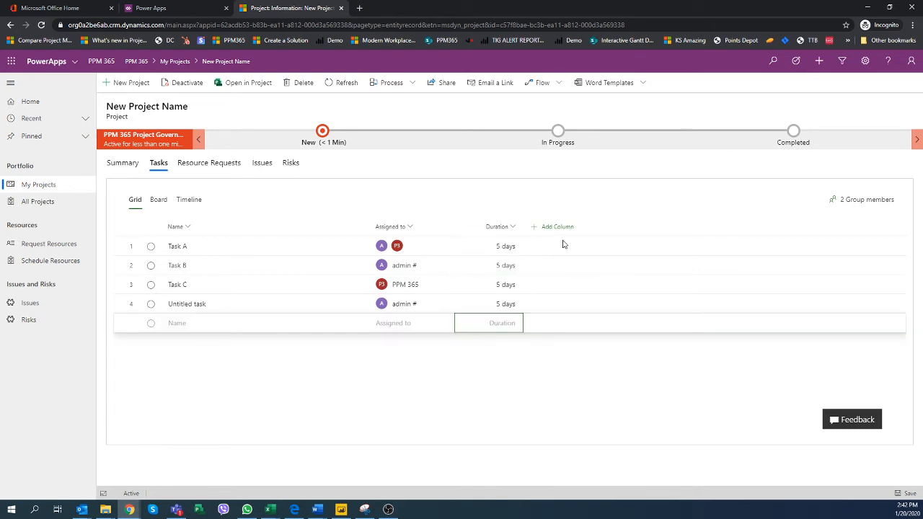
Add an Effort column (80, 40, 40 hours for Tasks A–C) and show the tasks as board cards
click(557, 226)
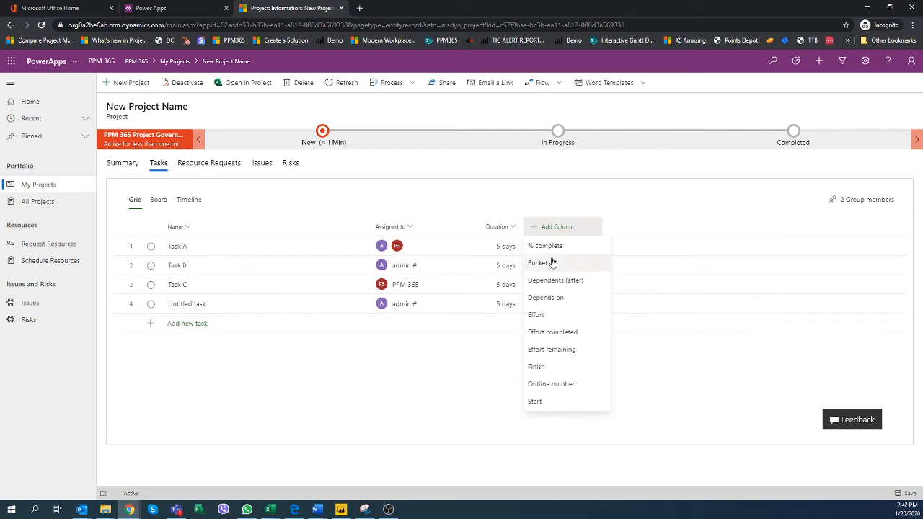
mouse_move(555, 245)
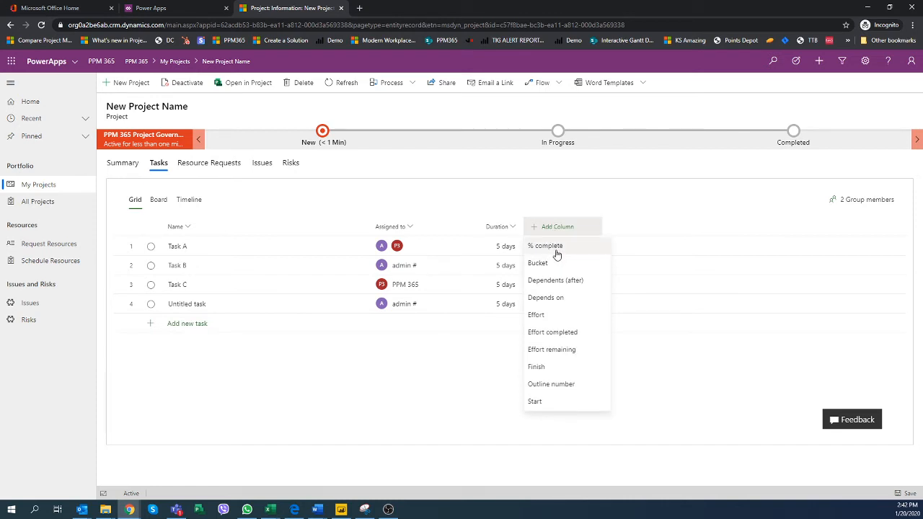
click(537, 315)
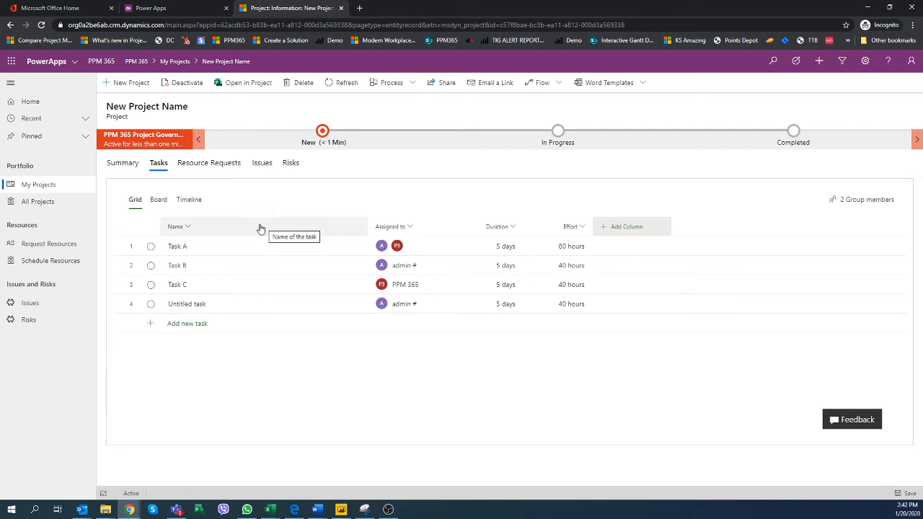
click(158, 199)
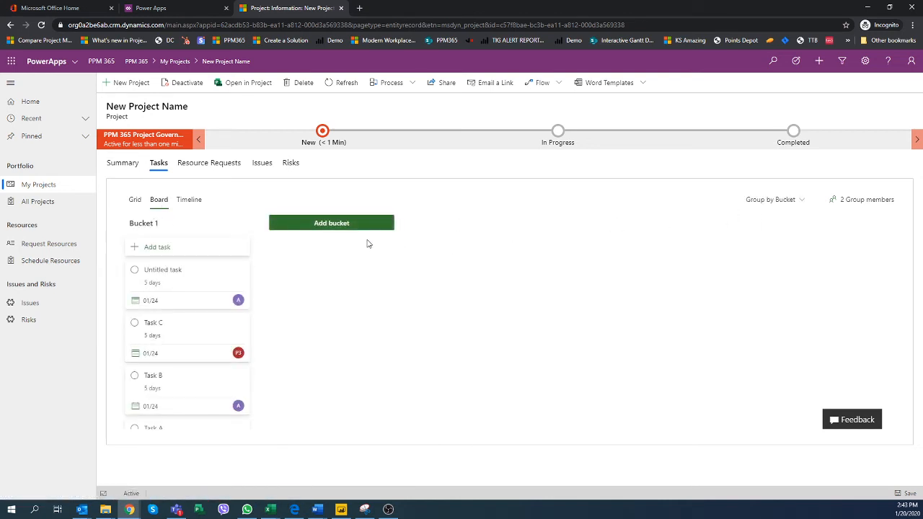
Group the board cards by Progress, then show the tasks on the timeline
click(776, 199)
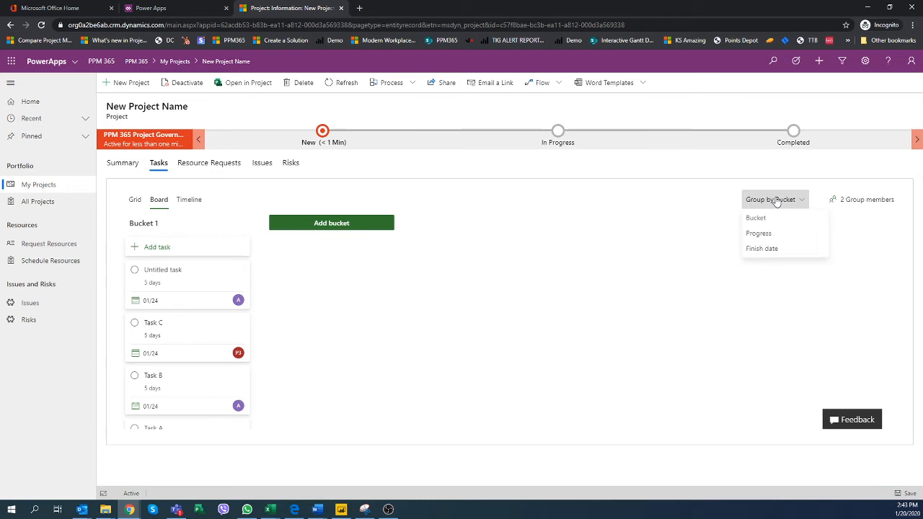
click(759, 234)
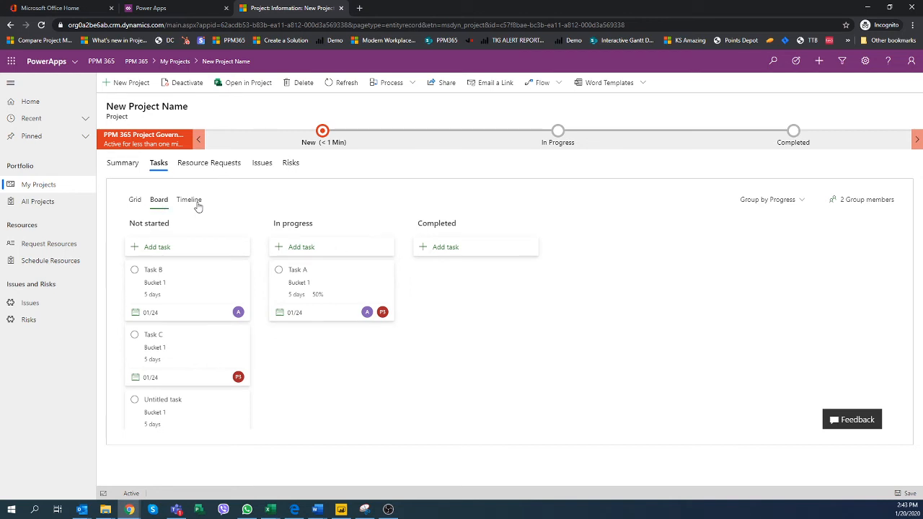
click(189, 199)
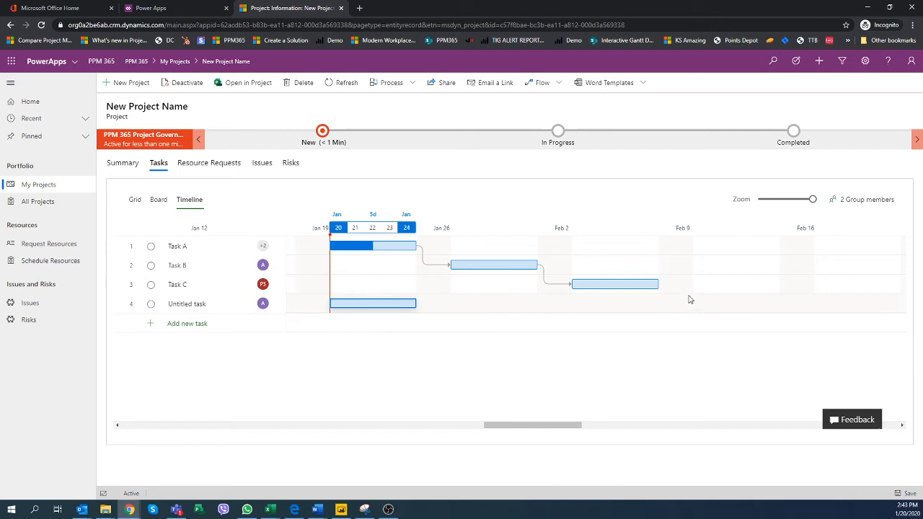
Link the untitled task after Task C and rename it 'Complete'
click(374, 302)
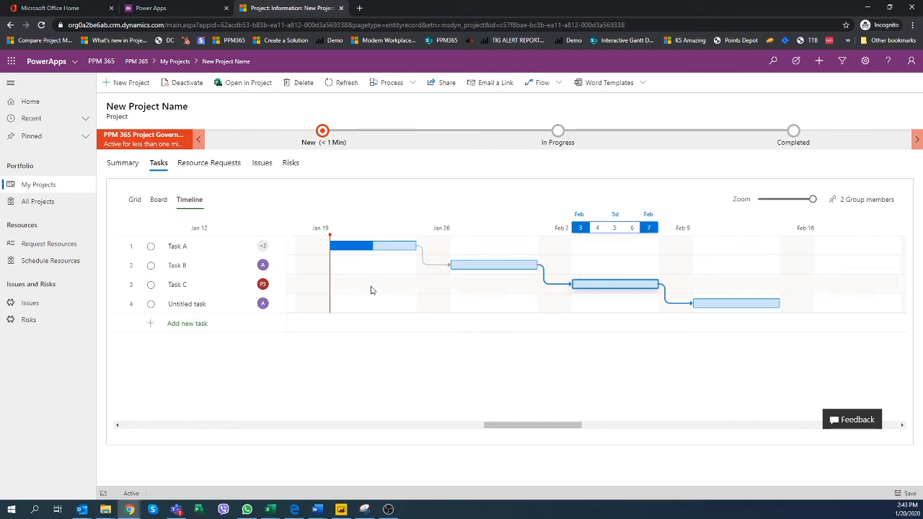
mouse_move(433, 282)
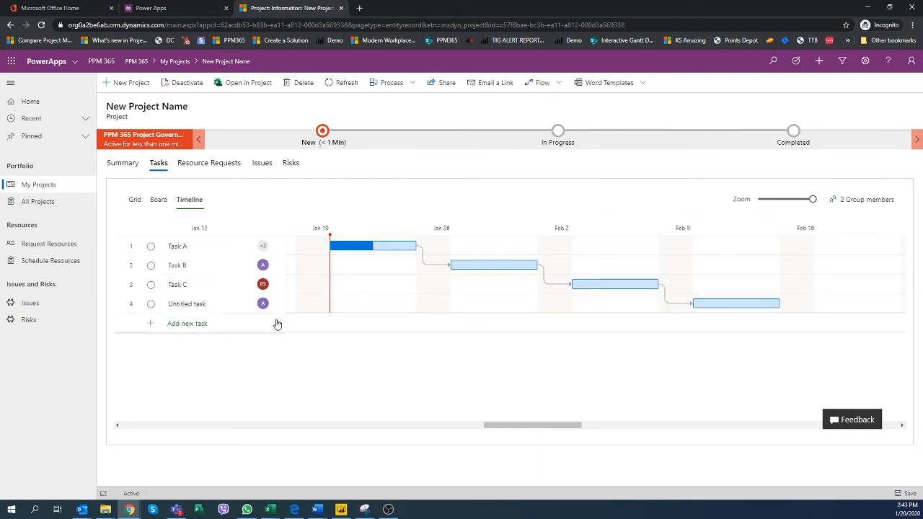
click(188, 303)
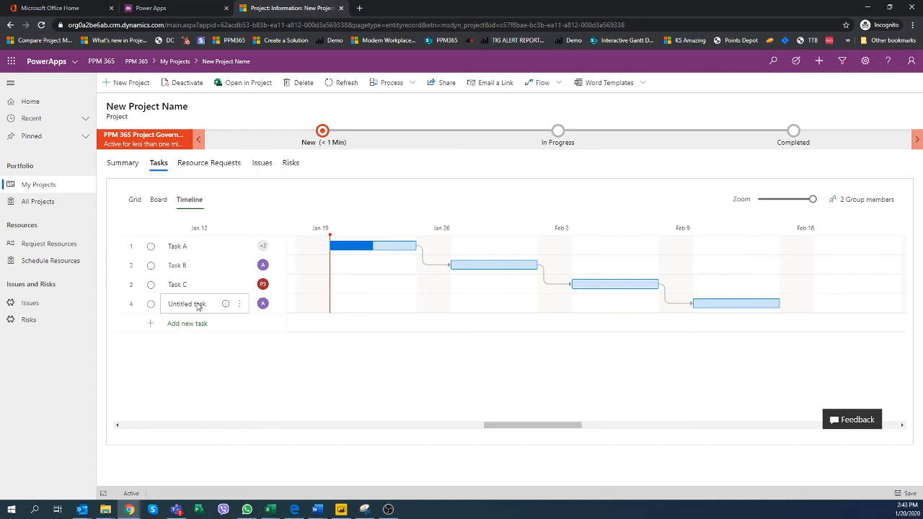
text(Complete)
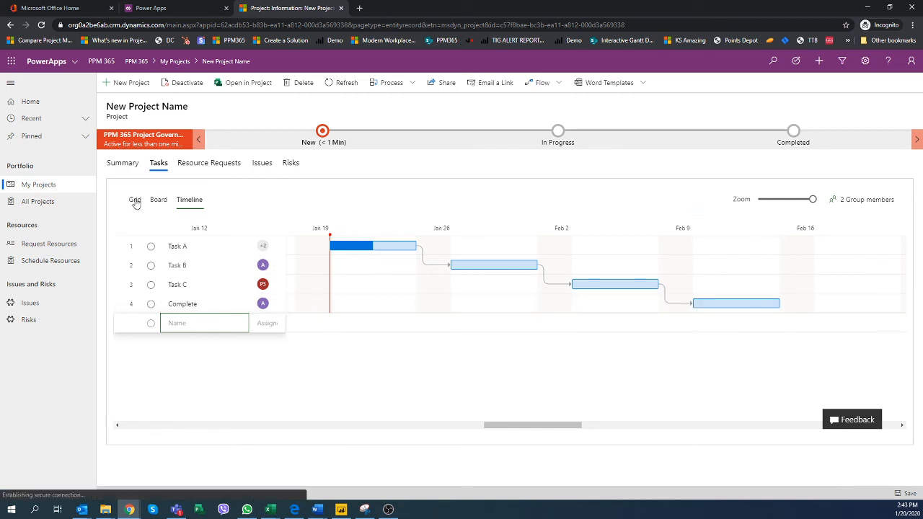
Check Complete's 0-day duration in the grid and view it as a milestone on the timeline
click(136, 200)
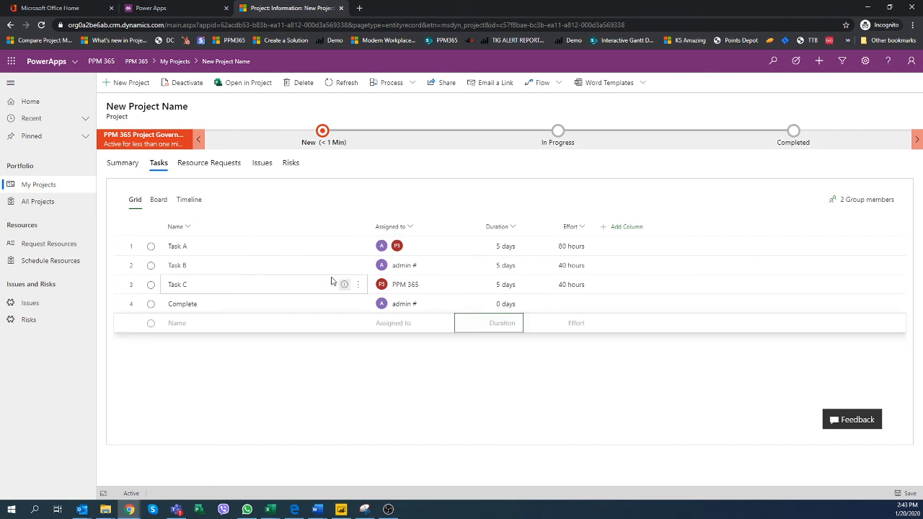
click(189, 199)
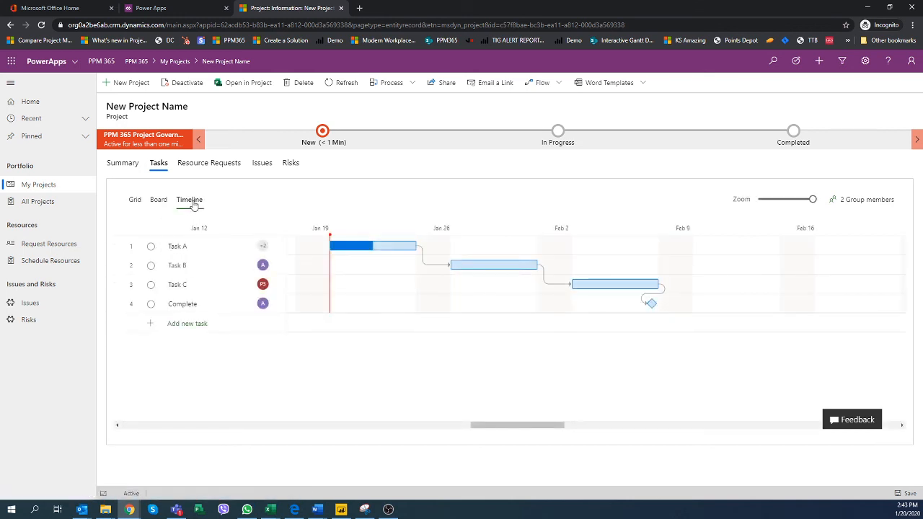